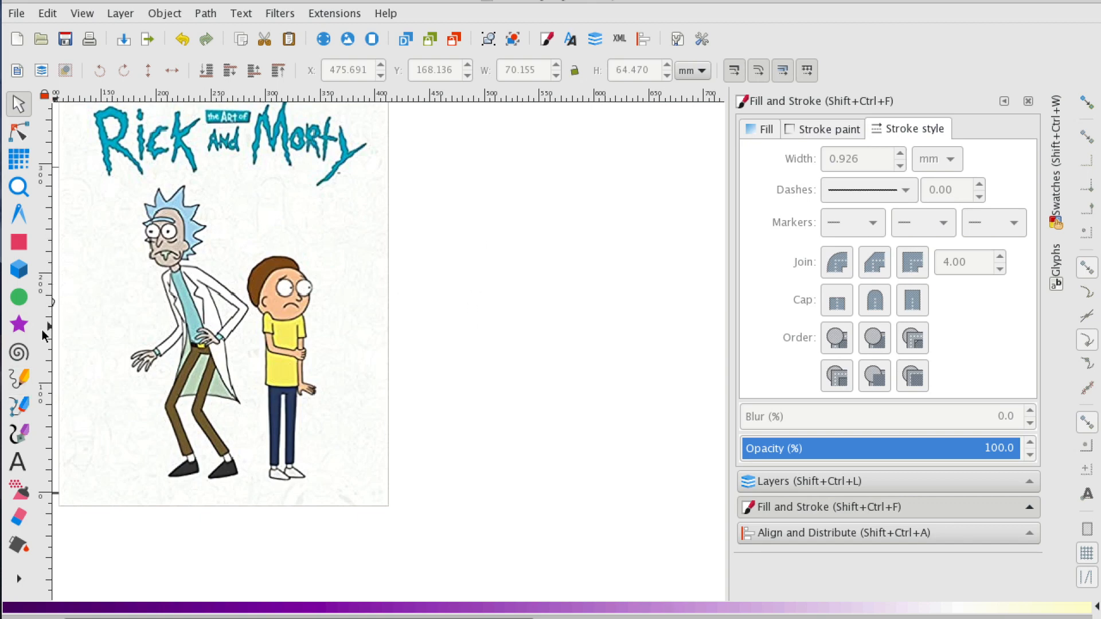
- Draw a closed rounded light-blue head shape with the Pencil tool and auto-smooth its nodes
click(19, 408)
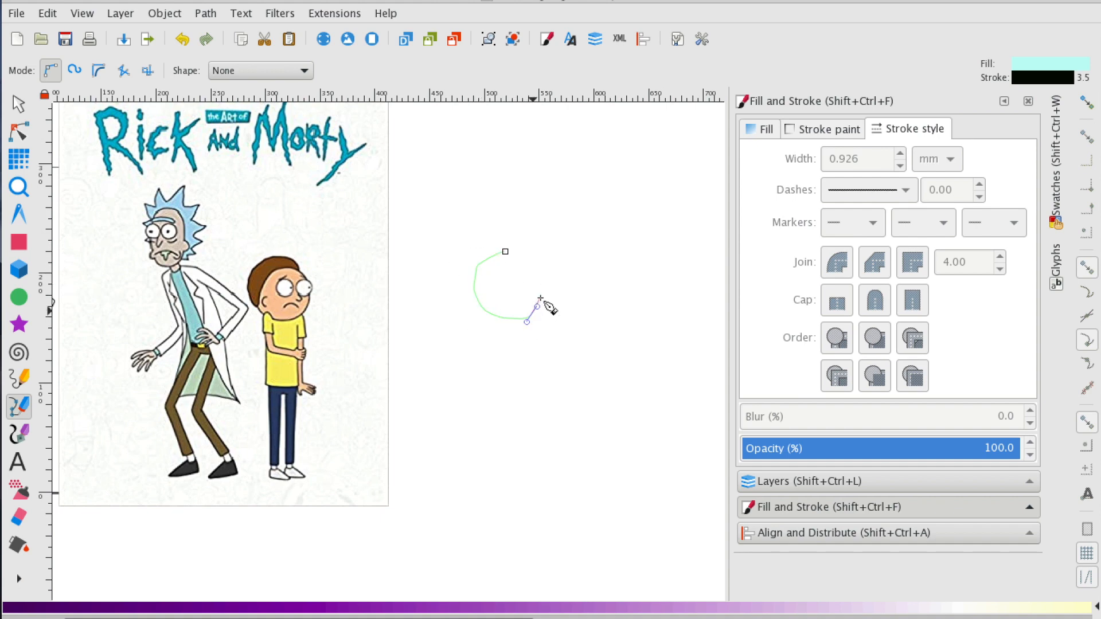
click(504, 251)
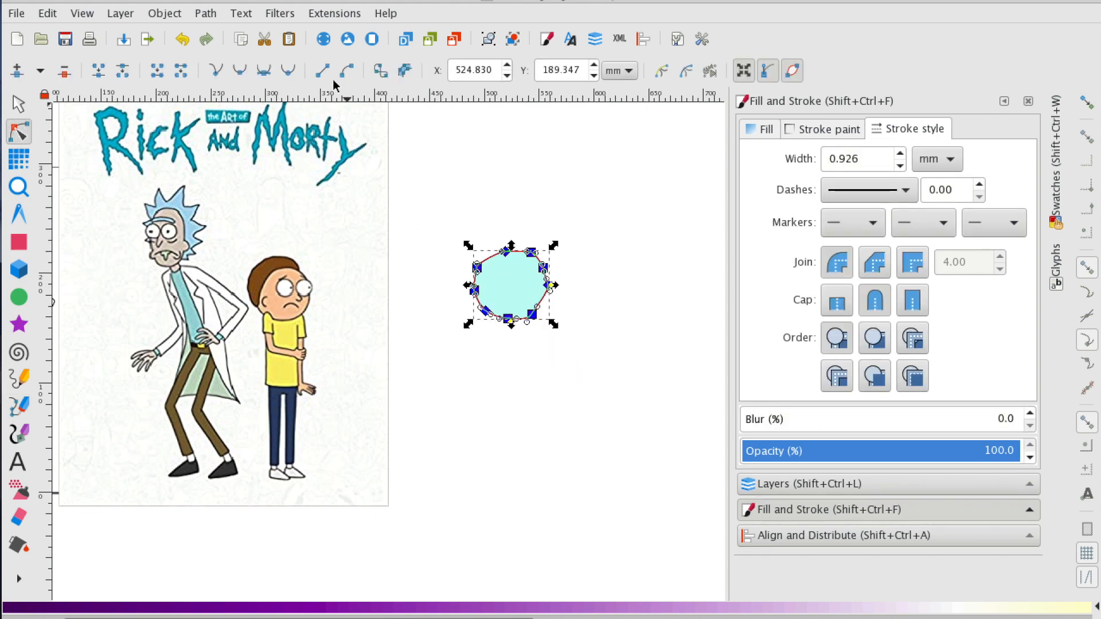
click(287, 69)
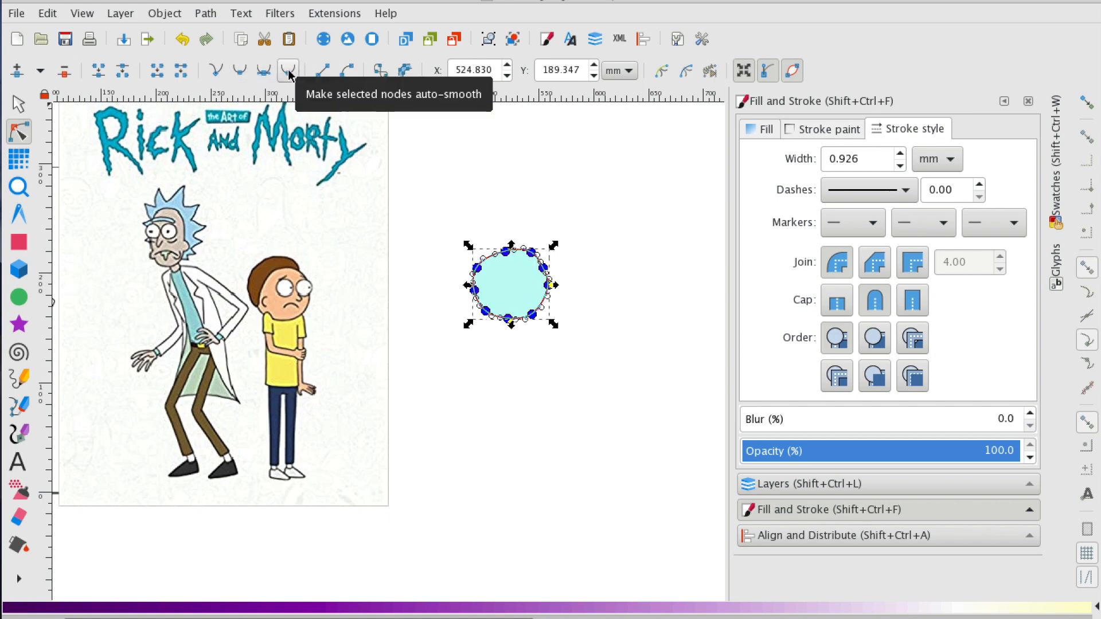
mouse_move(531, 441)
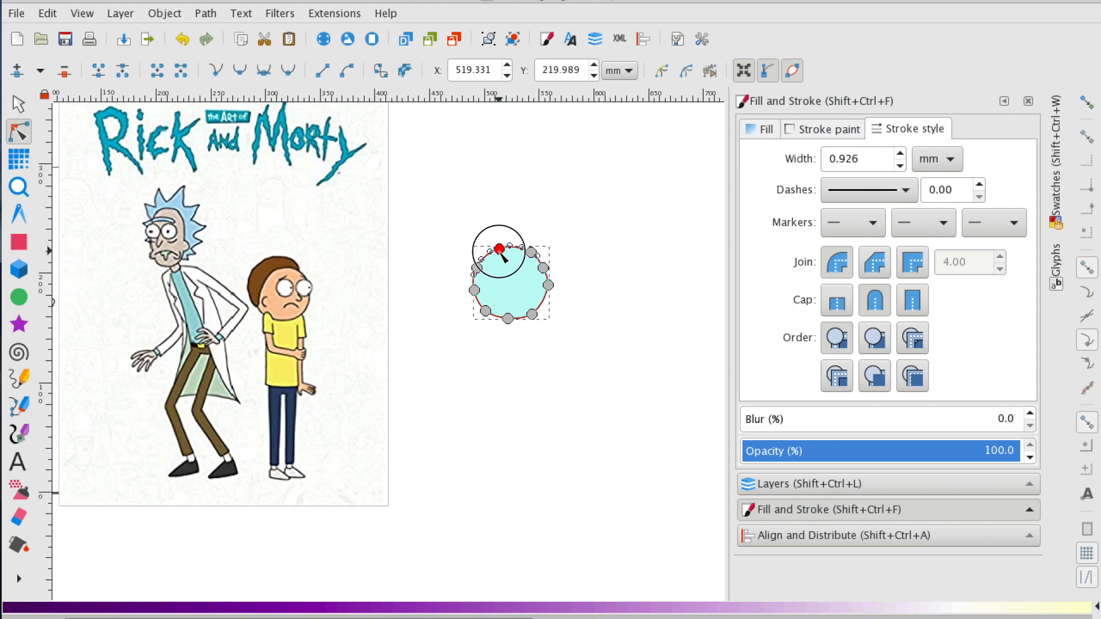
- Draw a second overlapping rounded shape for the rest of Morty's head
click(593, 249)
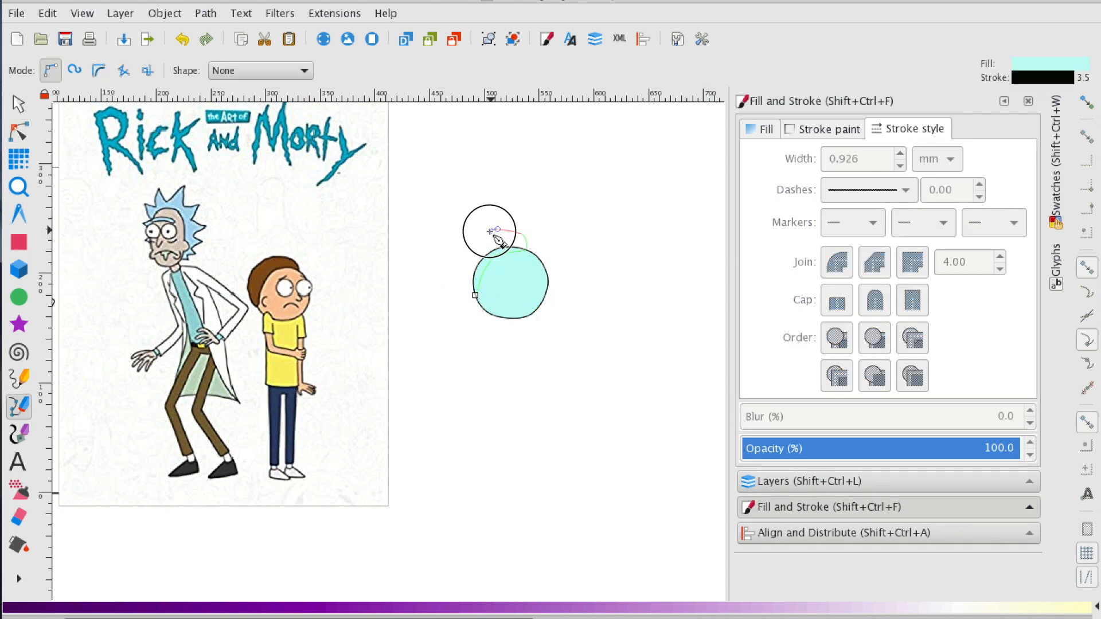
click(19, 131)
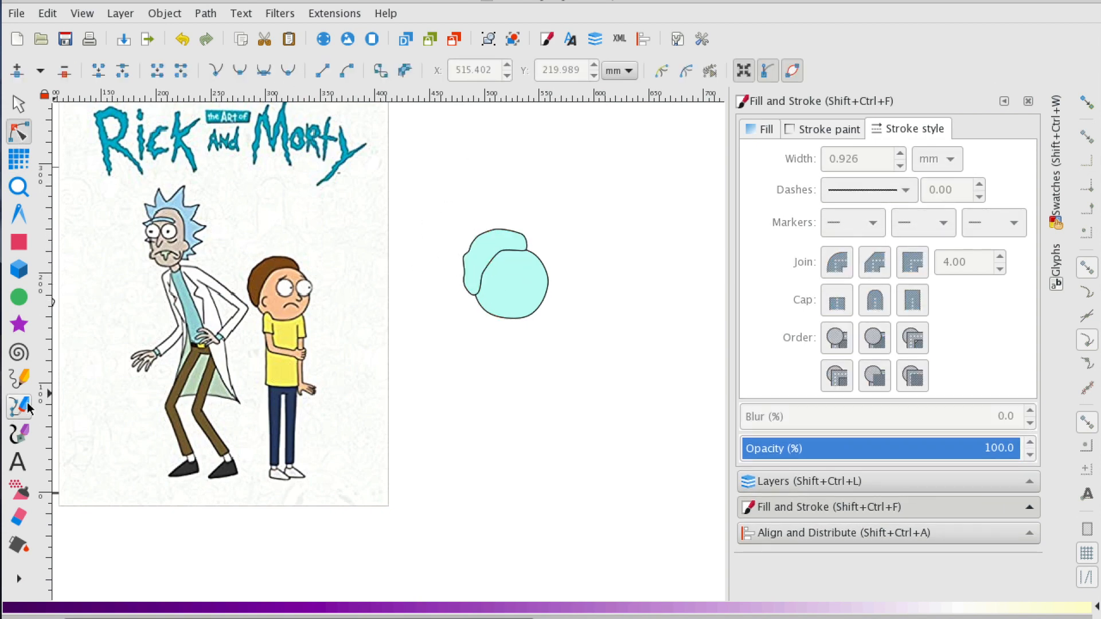
- Draw a small curved ear line inside the head and give it a 1.700 px stroke width
click(19, 380)
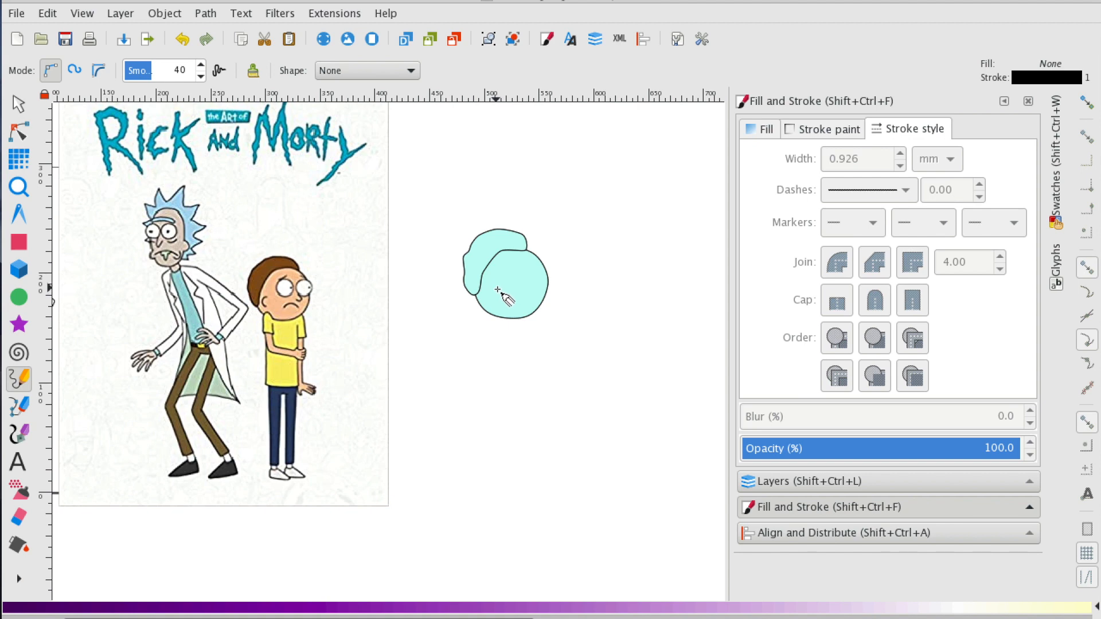
click(493, 298)
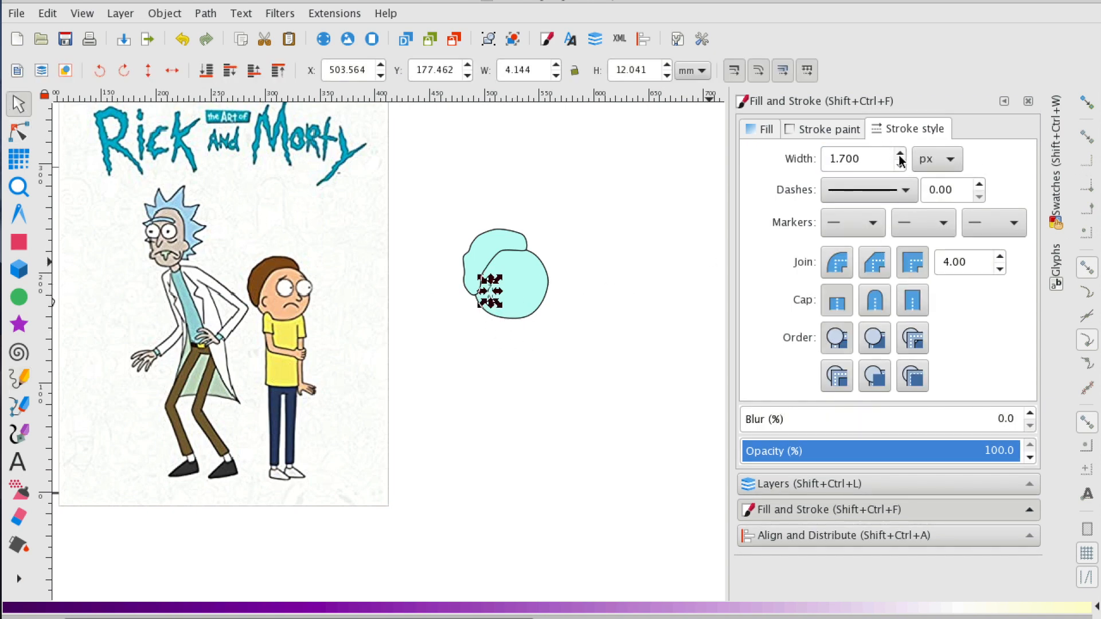
click(895, 153)
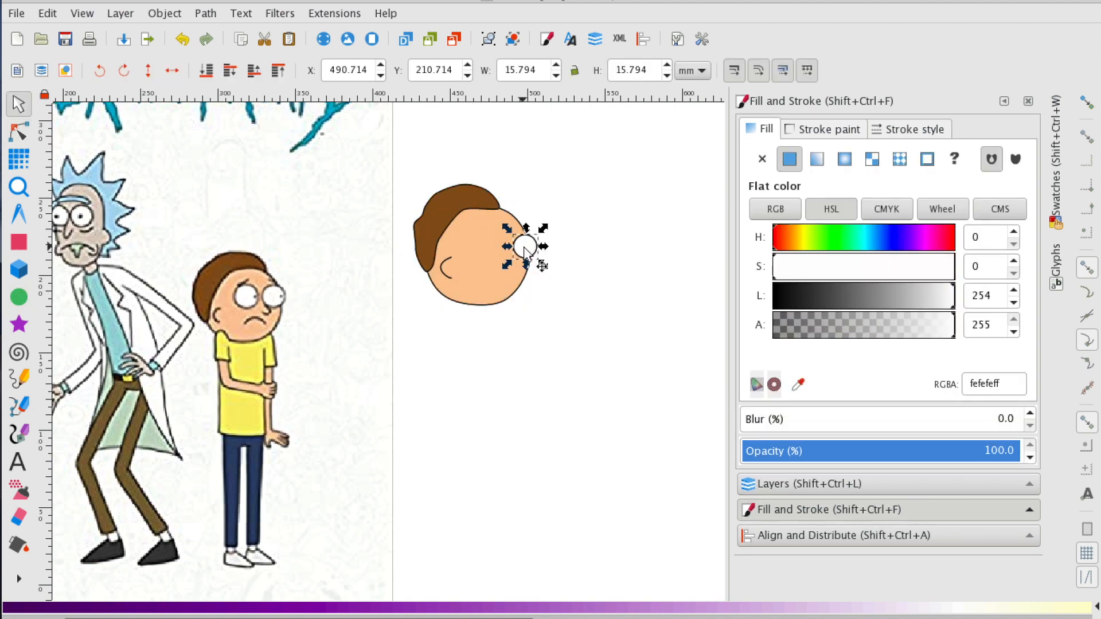
- Place the white eye circle on Morty's peach face and return to selecting objects
drag(524, 248, 492, 248)
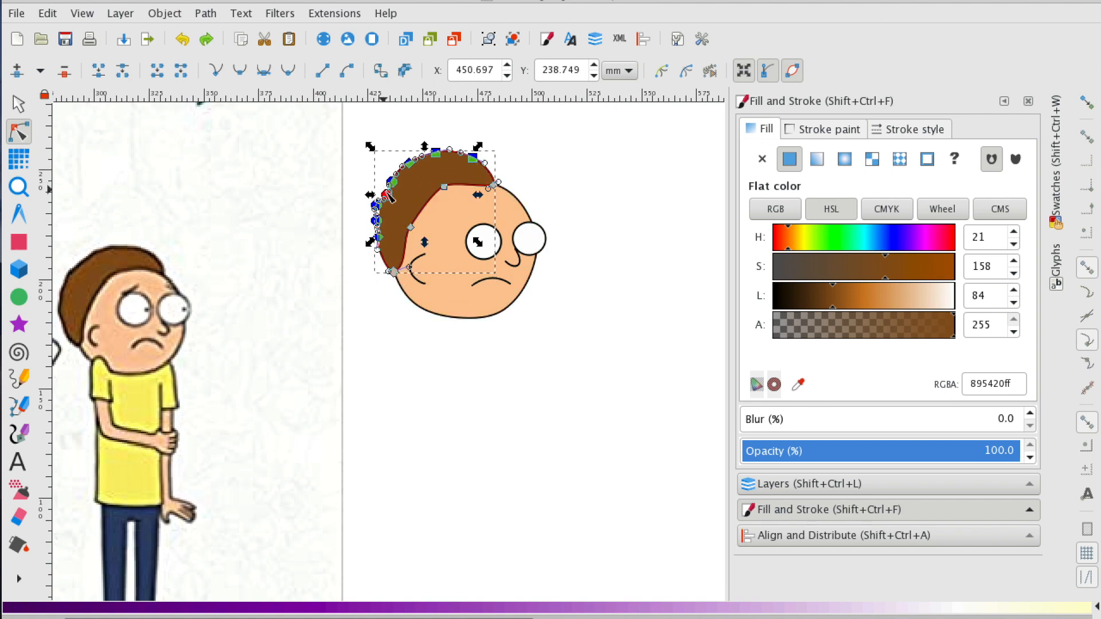
click(17, 103)
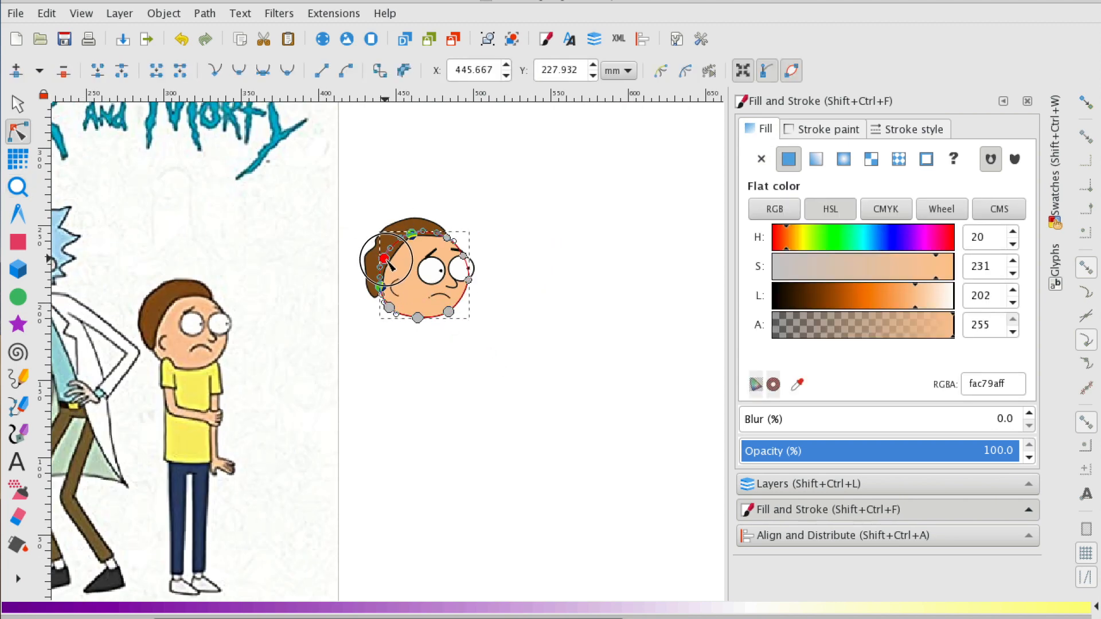
- Reshape the left side of Morty's face outline with the Node tool
drag(384, 258, 398, 314)
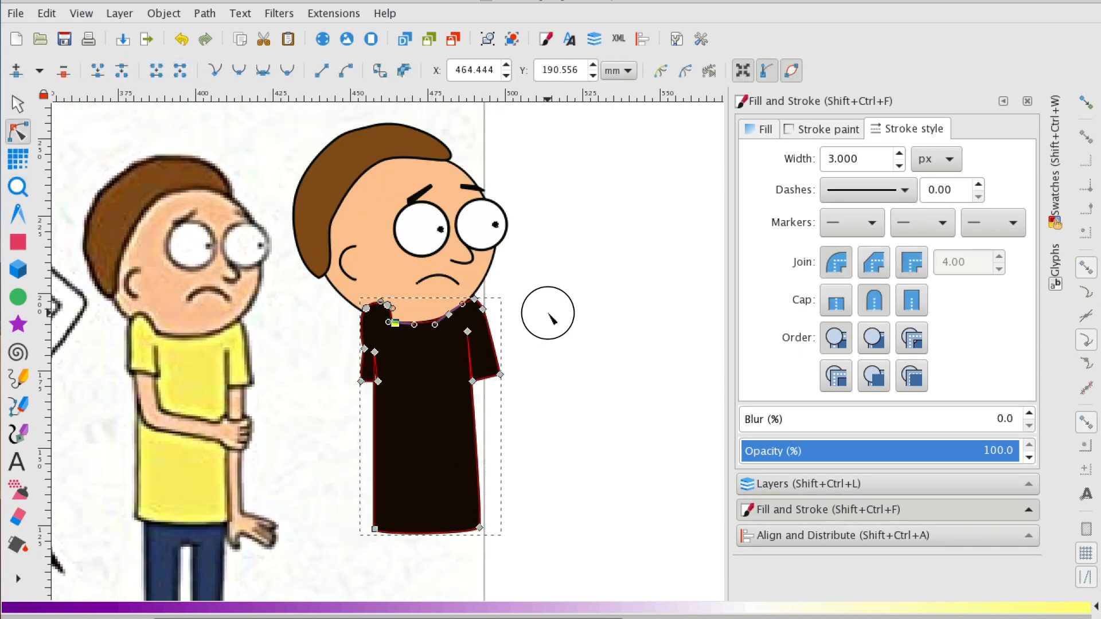
- Shape the yellow shirt's neckline and left sleeve, then draw the right arm along its side
drag(413, 323, 367, 311)
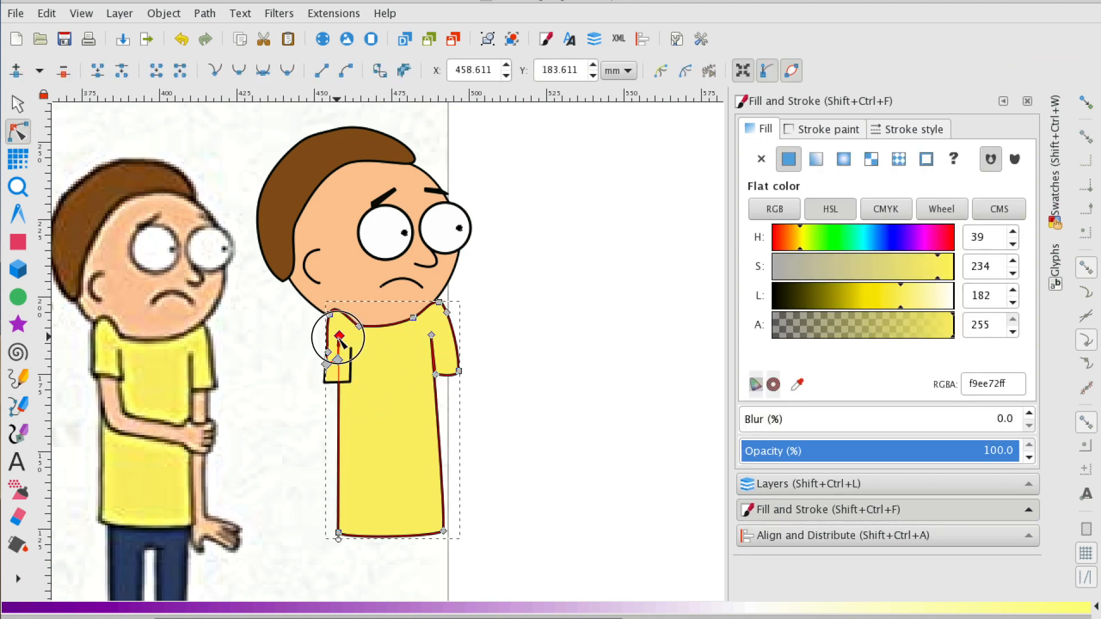
drag(337, 337, 344, 383)
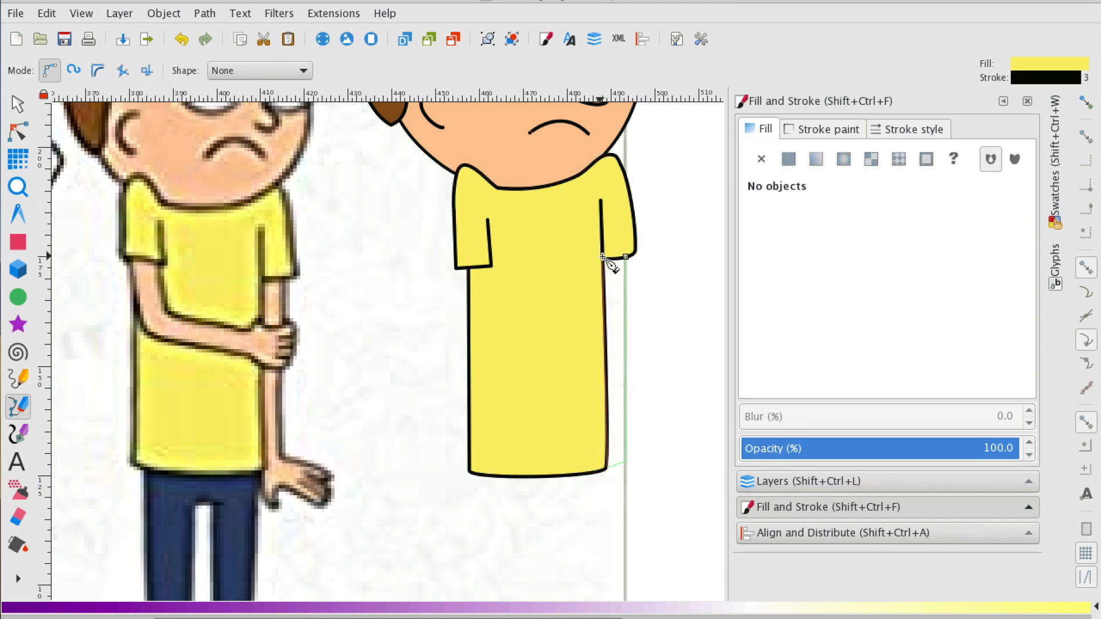
drag(600, 255, 587, 348)
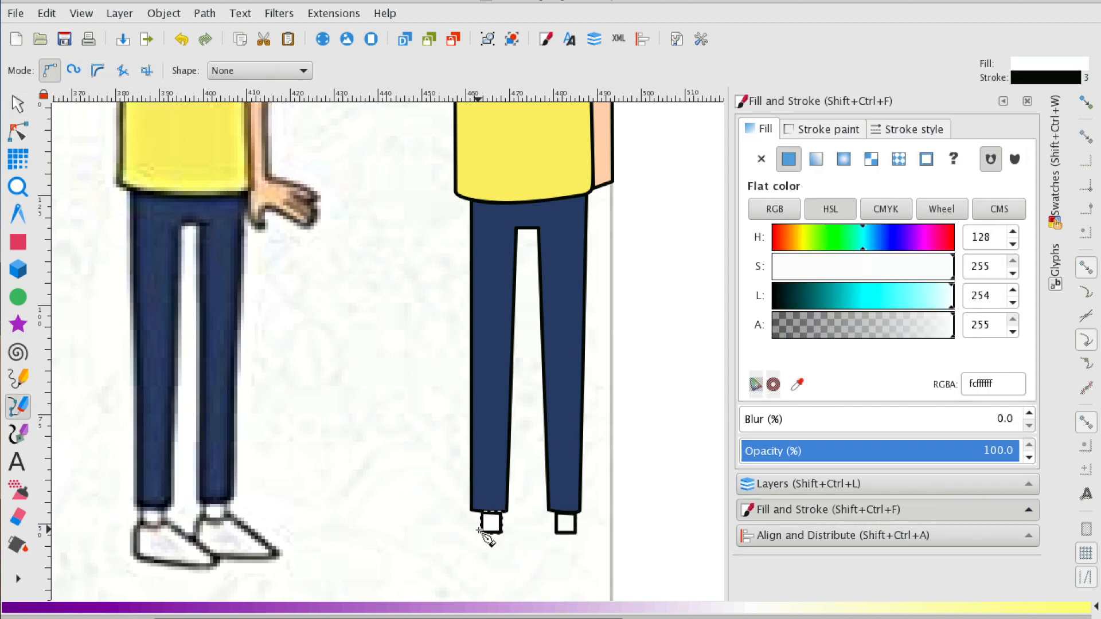
- Draw a shoe under the left trouser leg and reshape its outline
drag(488, 530, 549, 565)
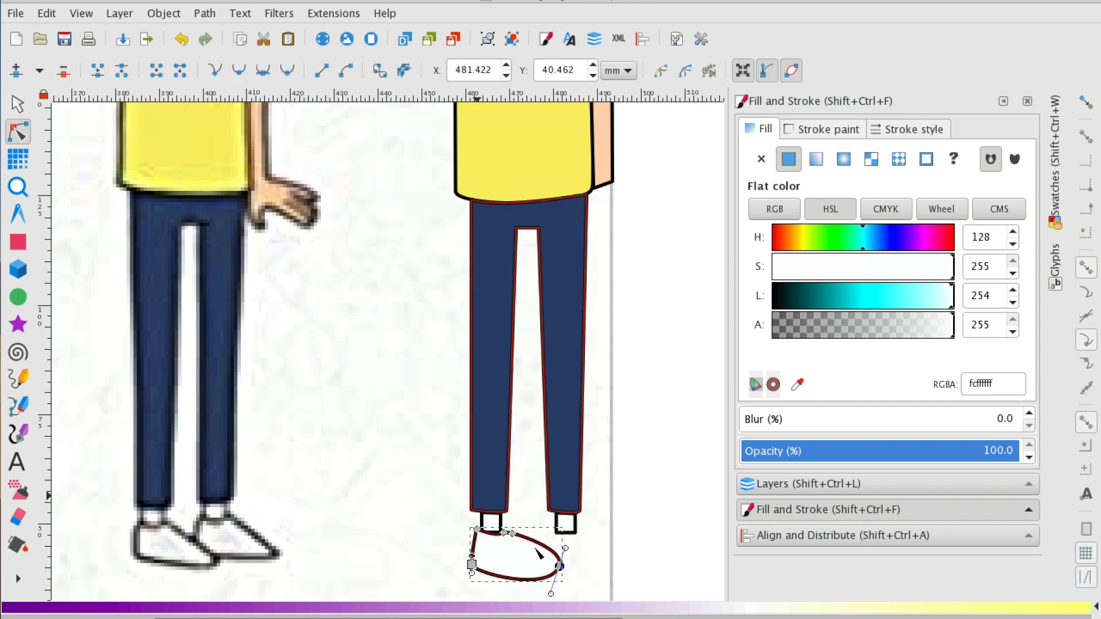
drag(555, 555, 506, 537)
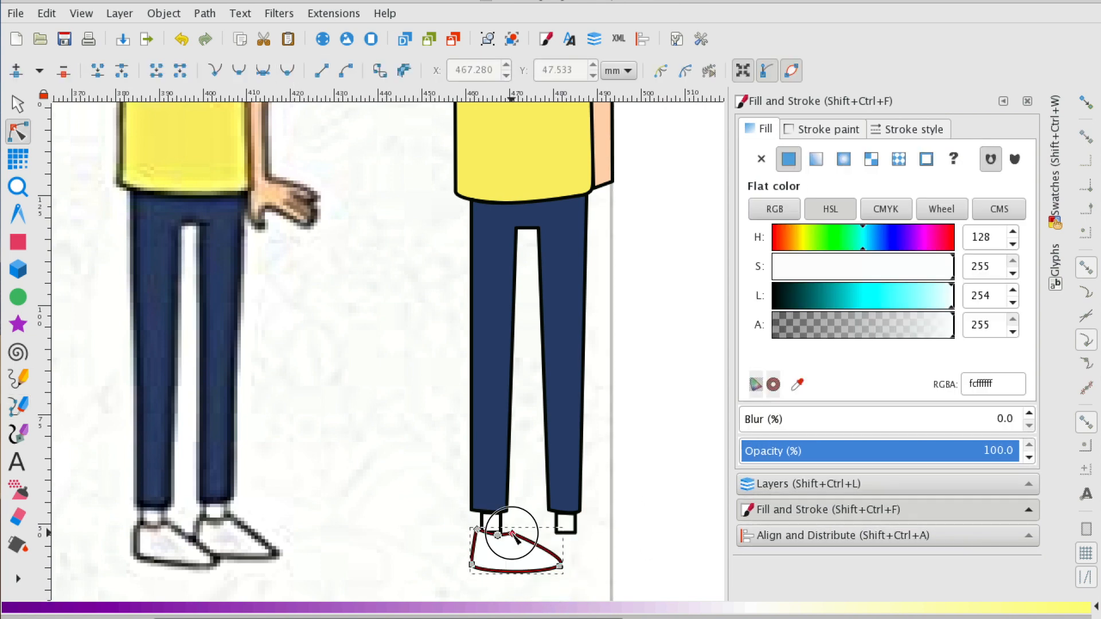
click(18, 103)
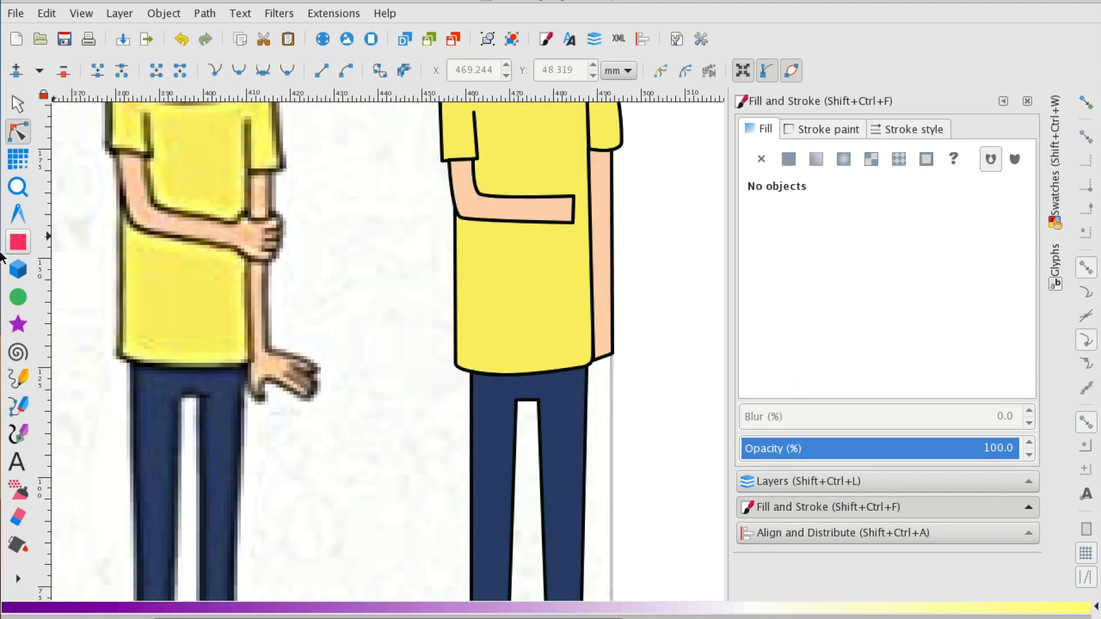
- Zoom in on the hand beside the shirt and outline the hanging open hand with a thin unfilled stroke
click(17, 380)
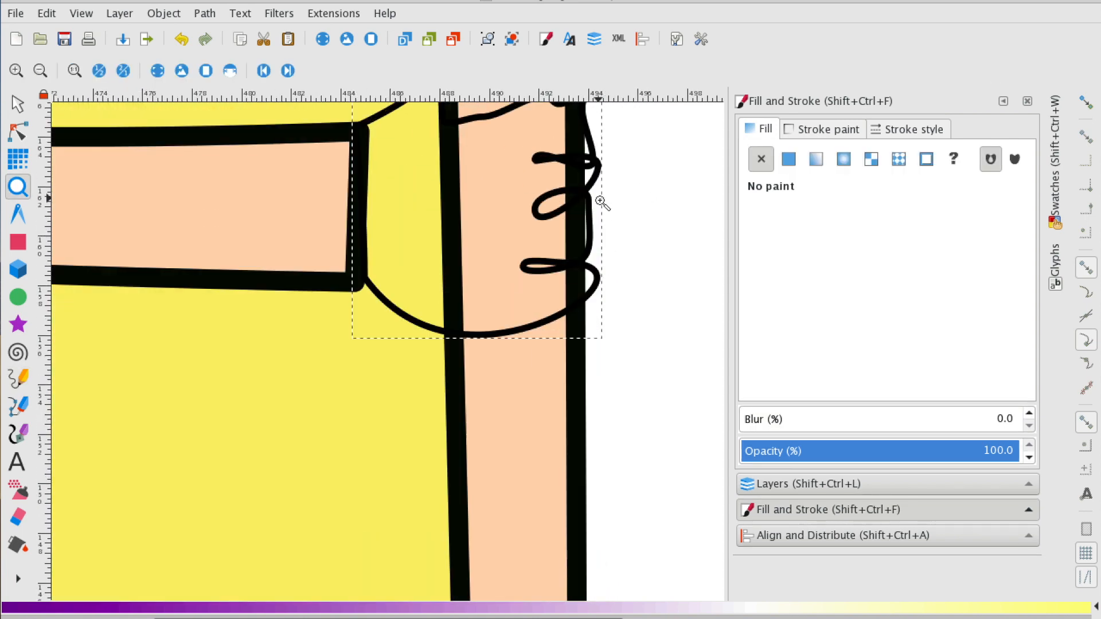
click(17, 130)
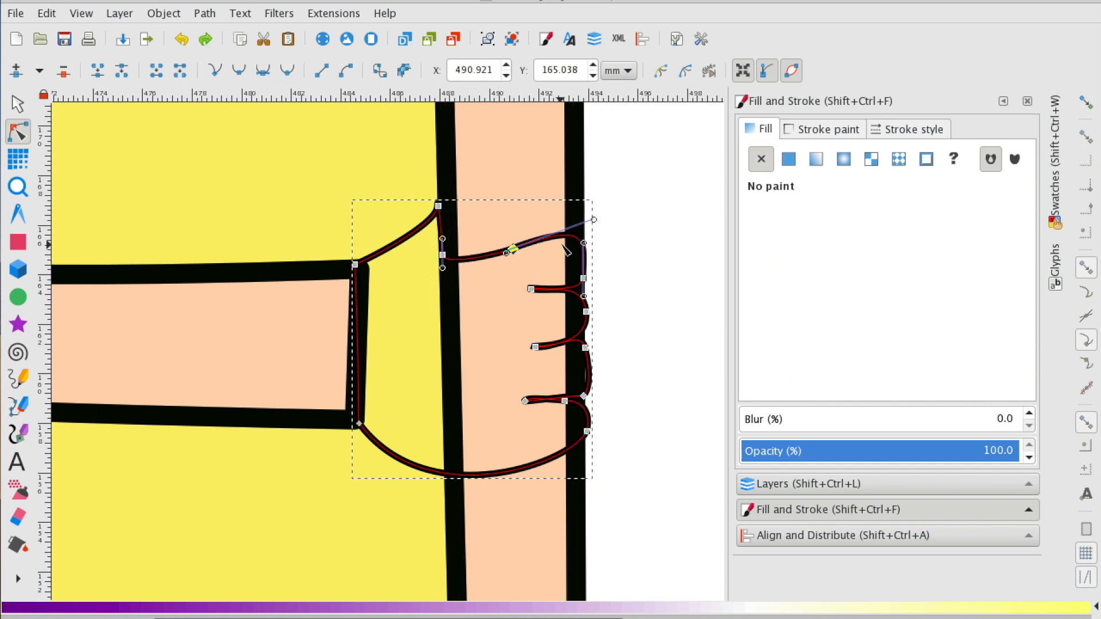
click(646, 222)
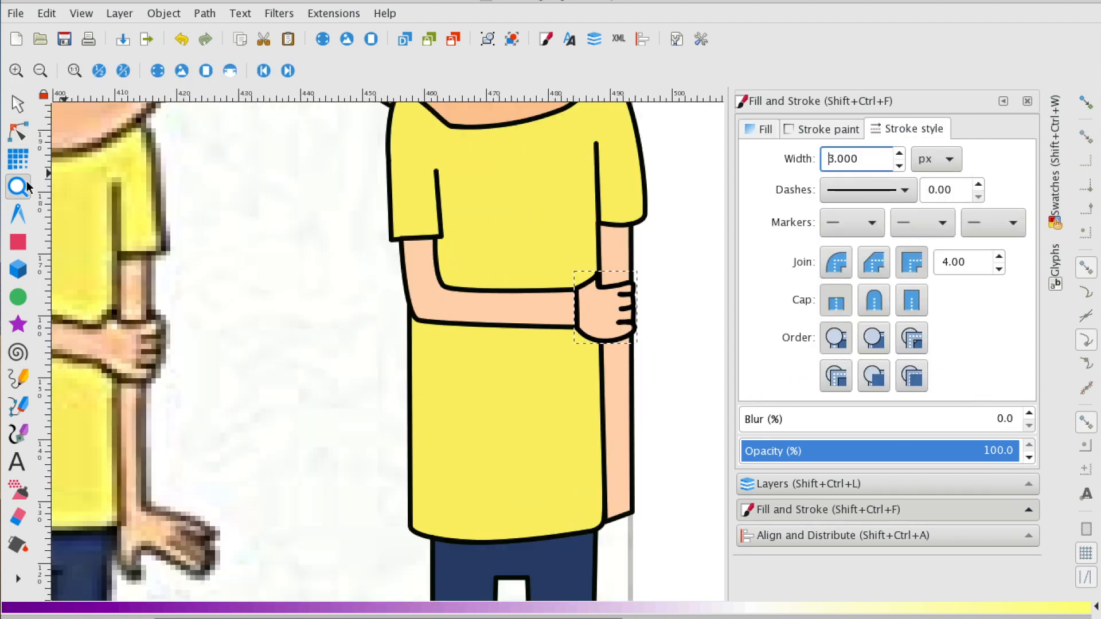
click(17, 131)
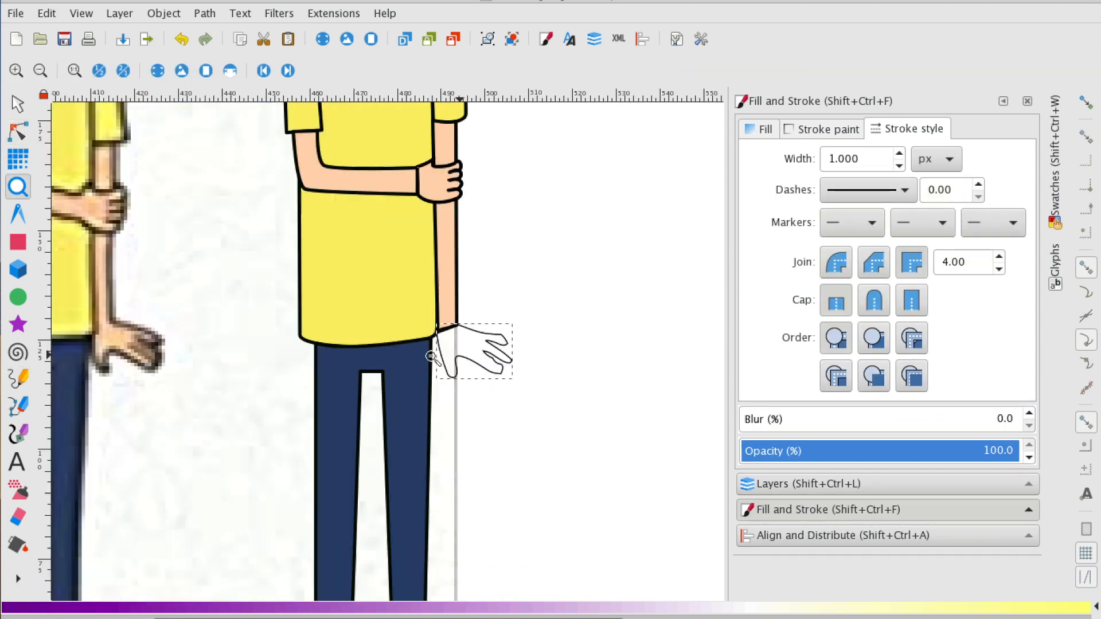
- Zoom to the hanging hand so it can be filled skin colour and joined to the lowered arm
click(18, 132)
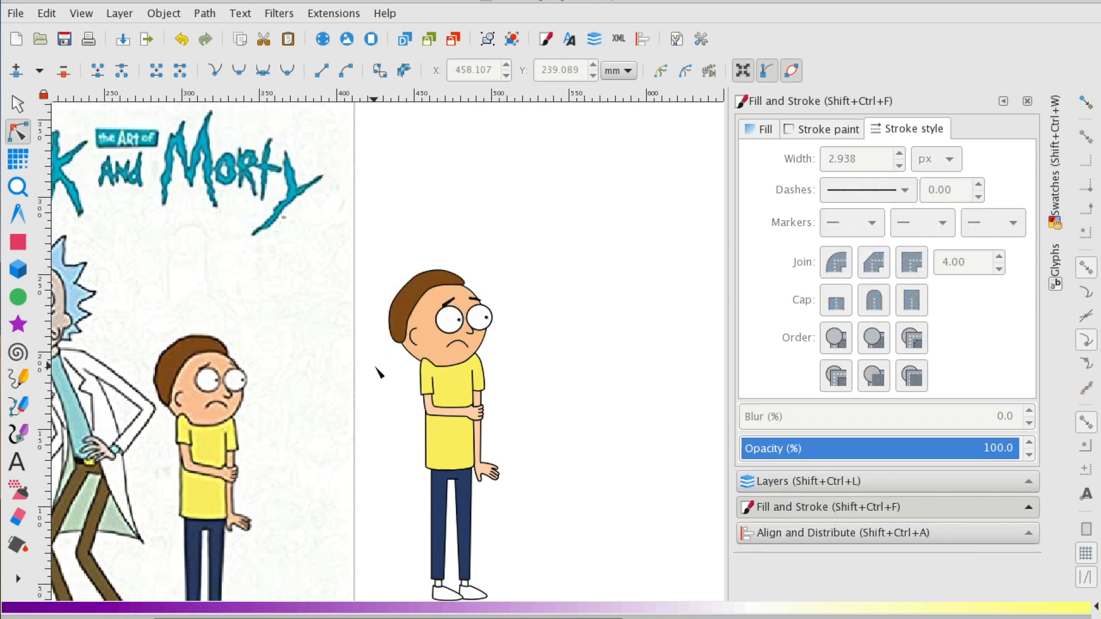
click(17, 187)
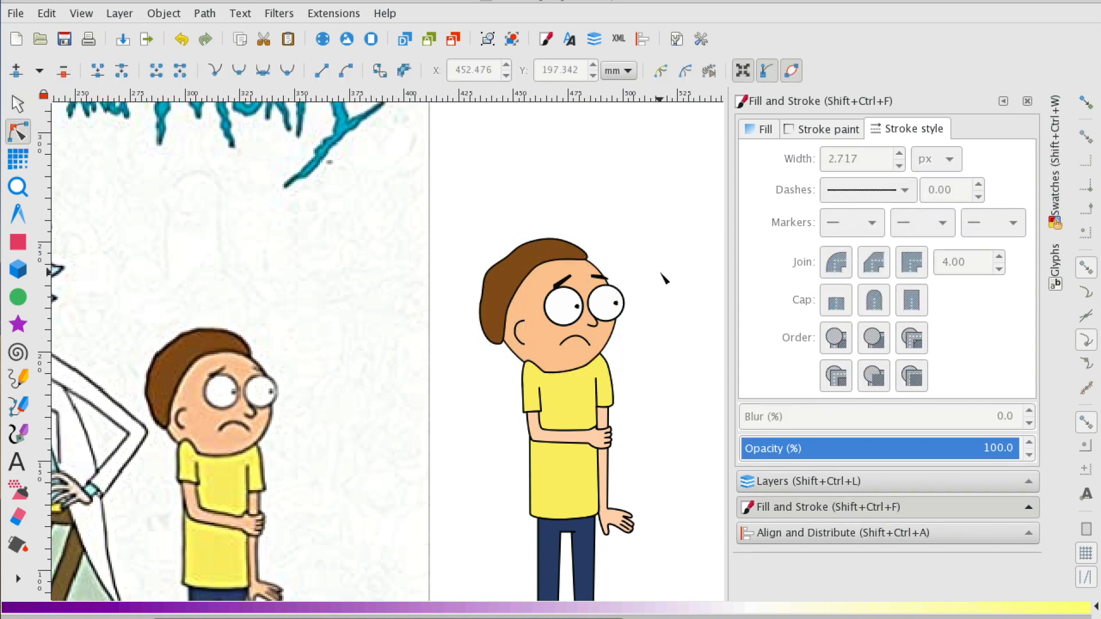
click(548, 301)
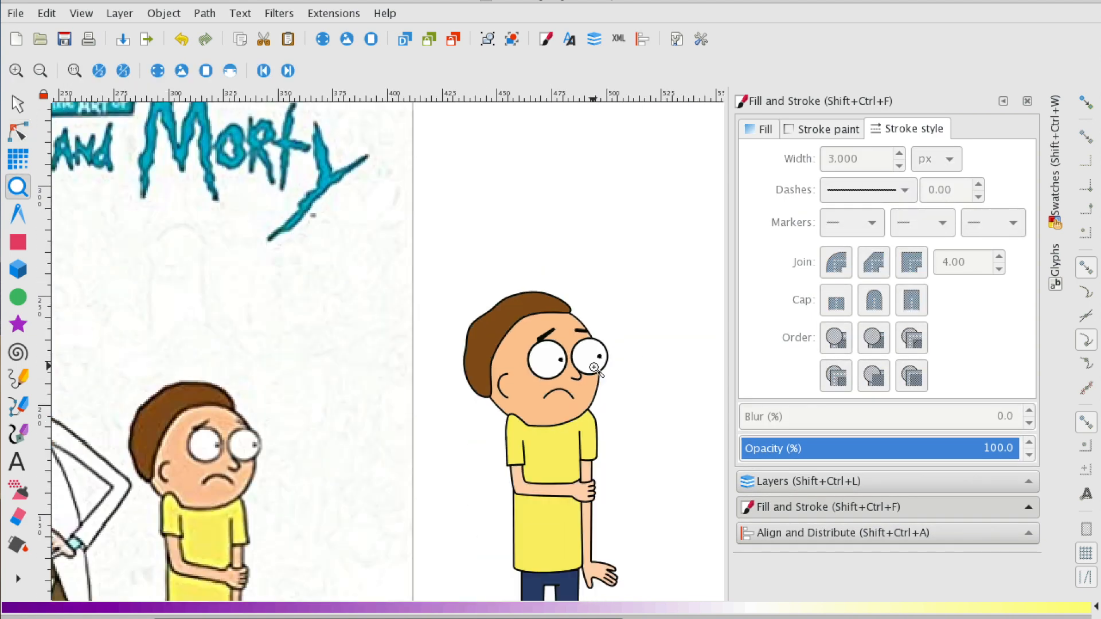
click(593, 370)
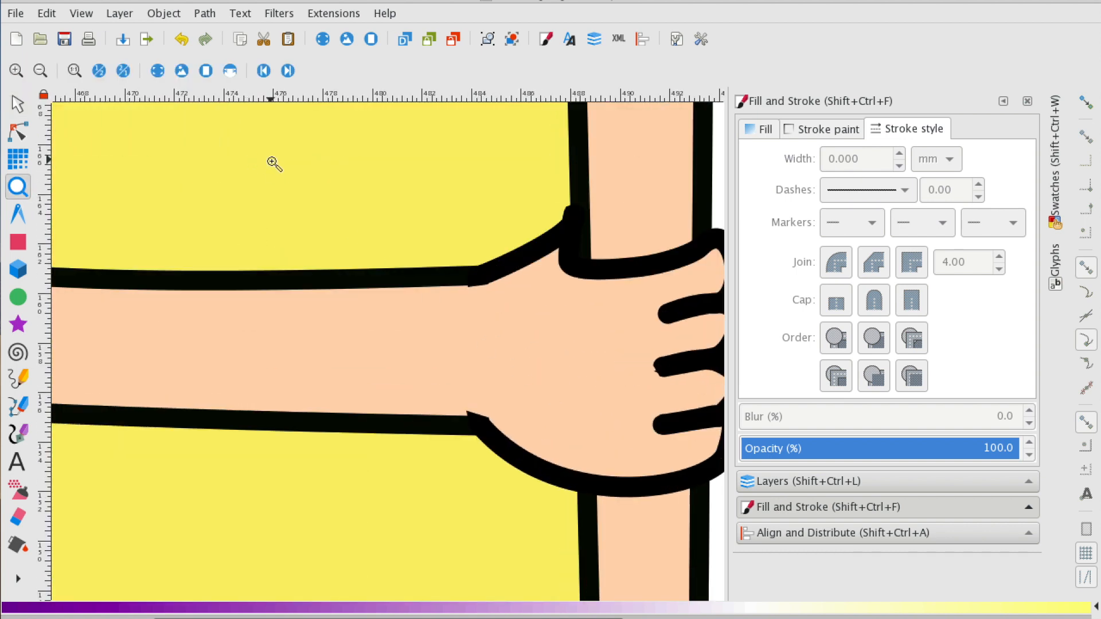
- Select the gripping hand and nudge its outline nodes into shape
click(16, 104)
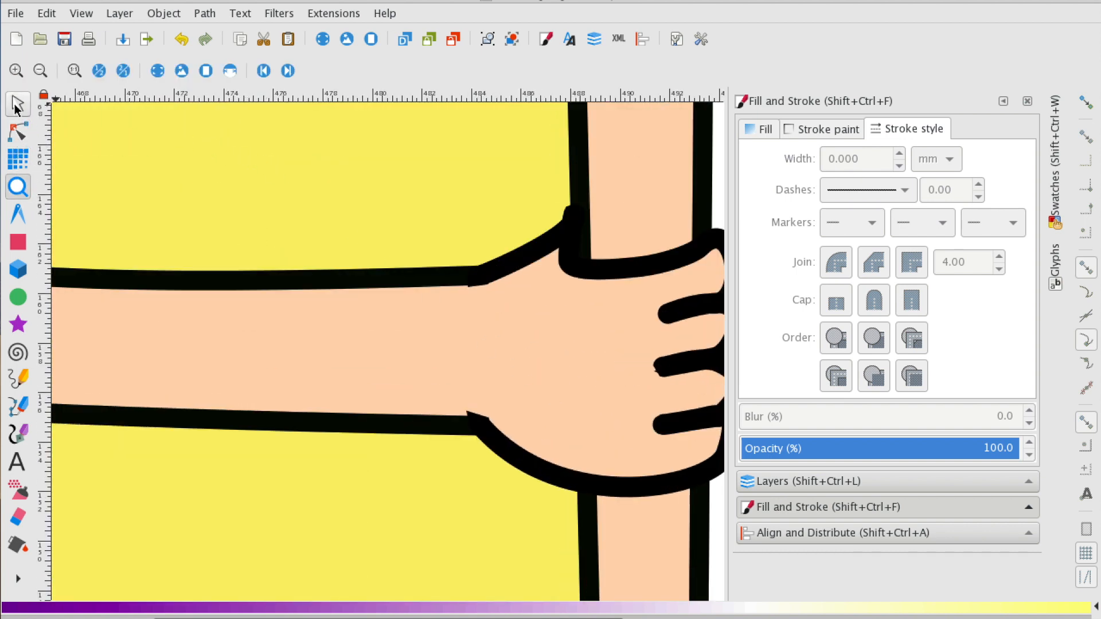
click(481, 330)
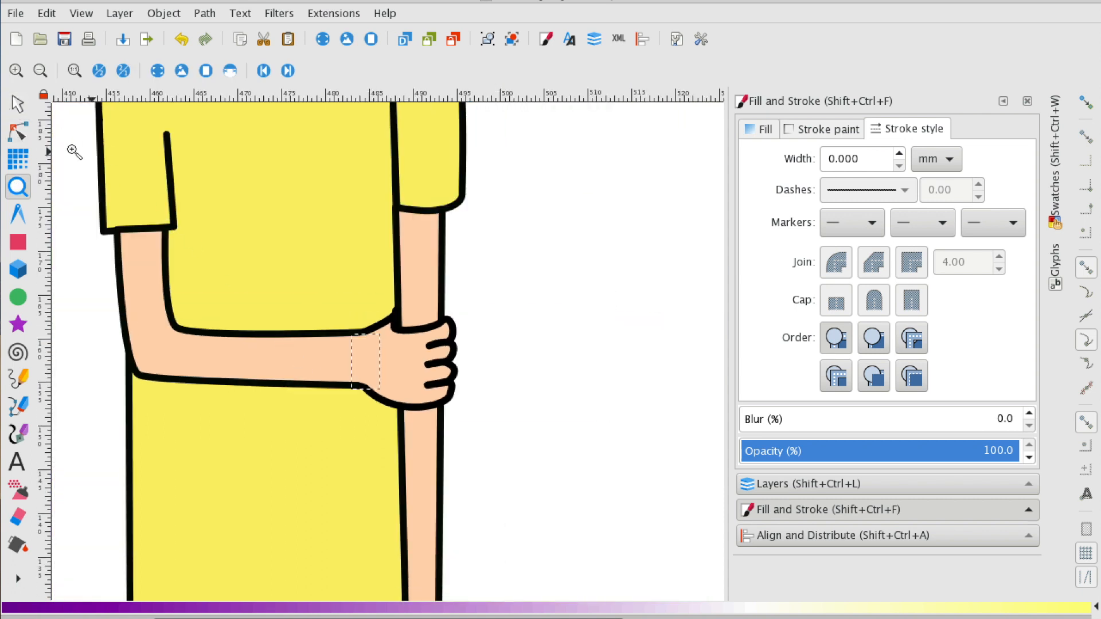
click(17, 133)
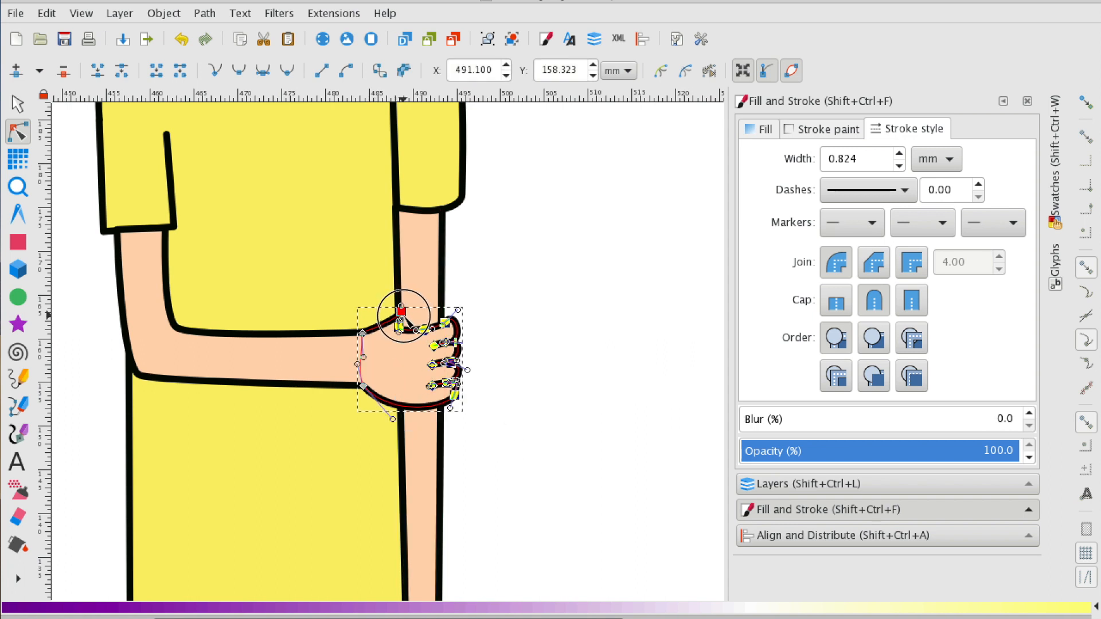
click(548, 305)
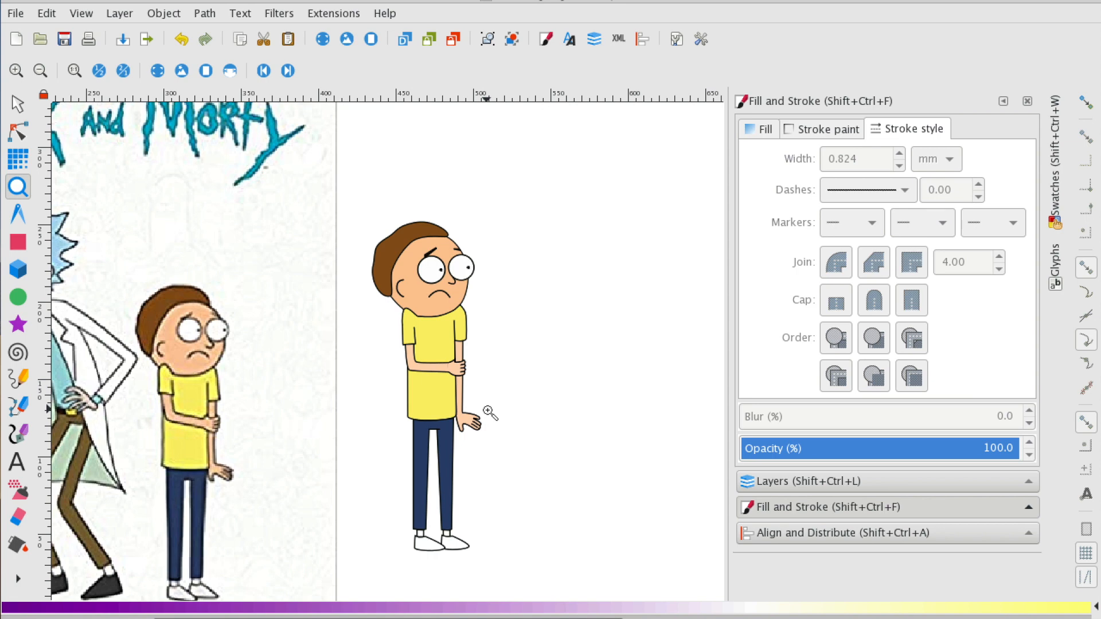
mouse_move(483, 406)
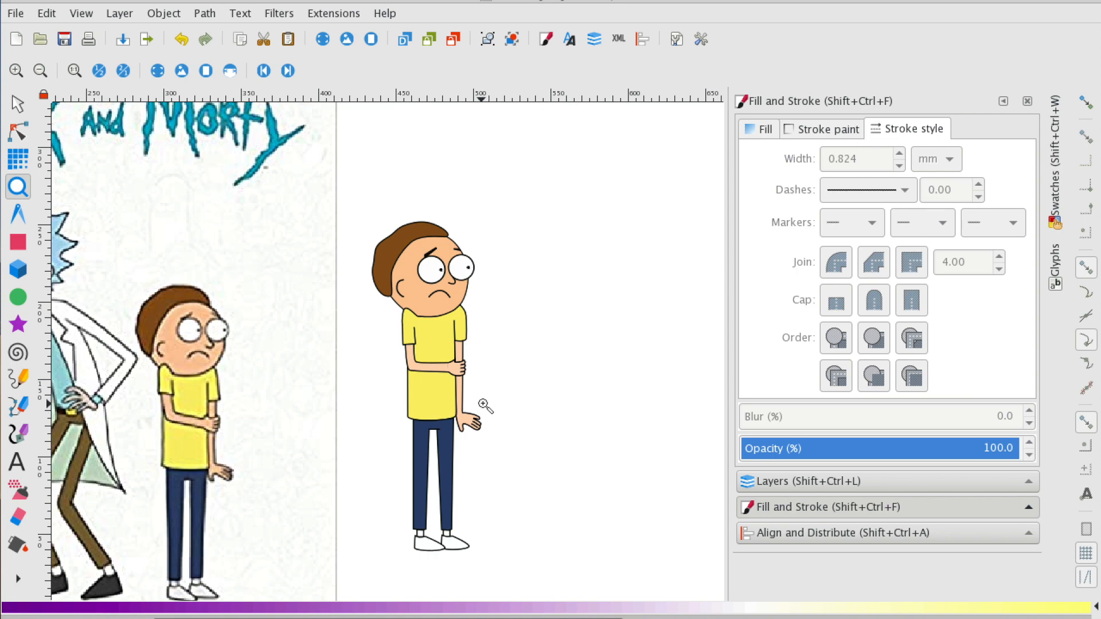
- Reshape the top edge of Morty's hair path, then deselect on empty canvas
scroll(down, 3)
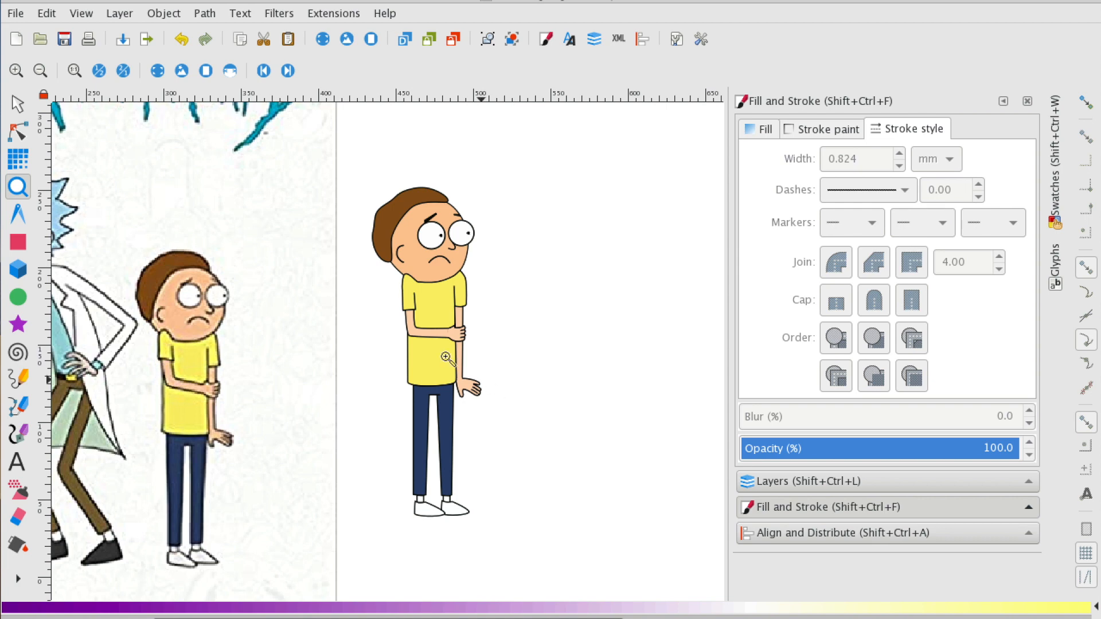
click(17, 132)
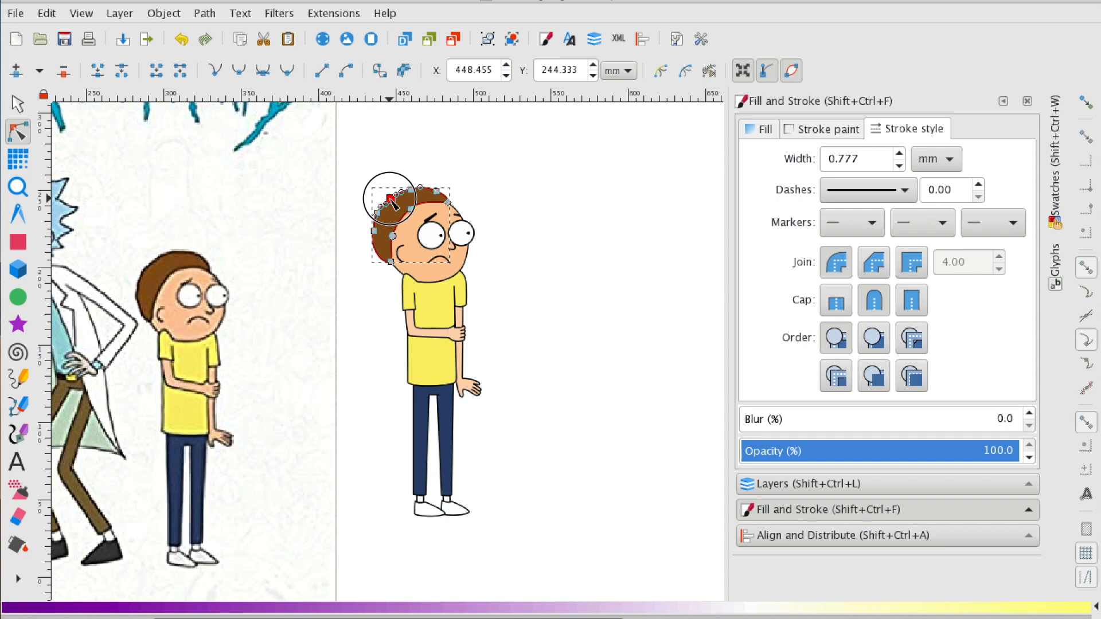
click(558, 195)
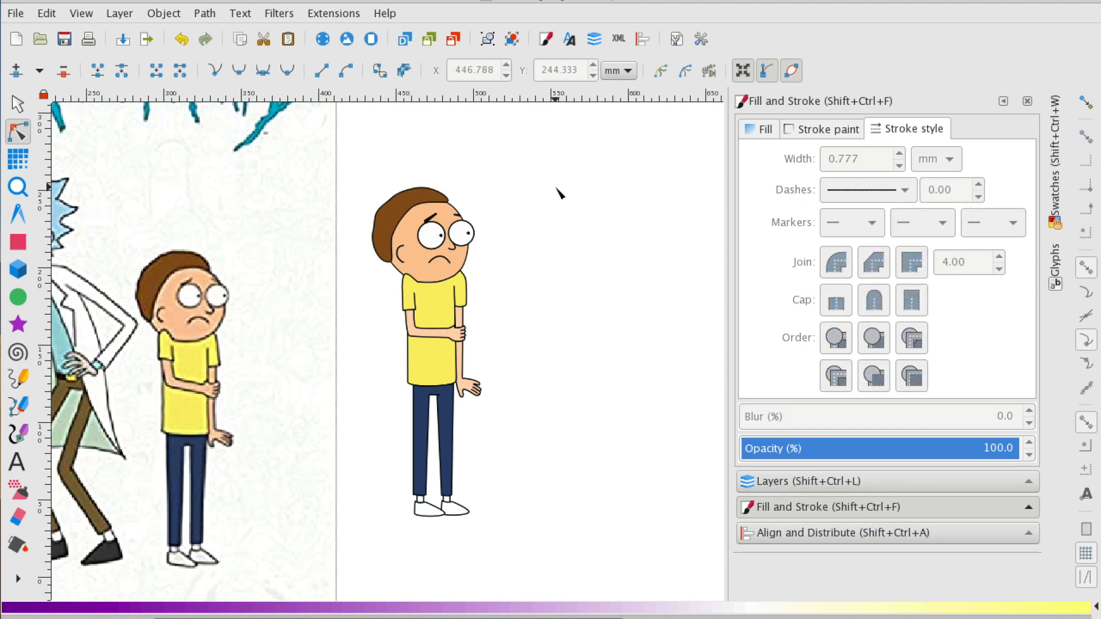
mouse_move(549, 219)
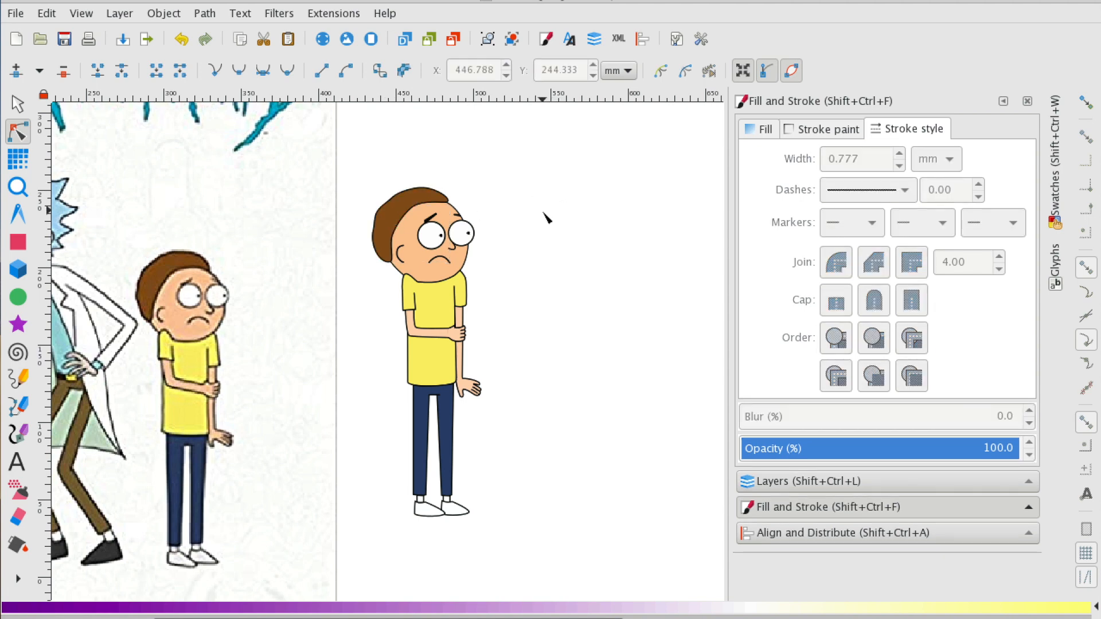
click(17, 187)
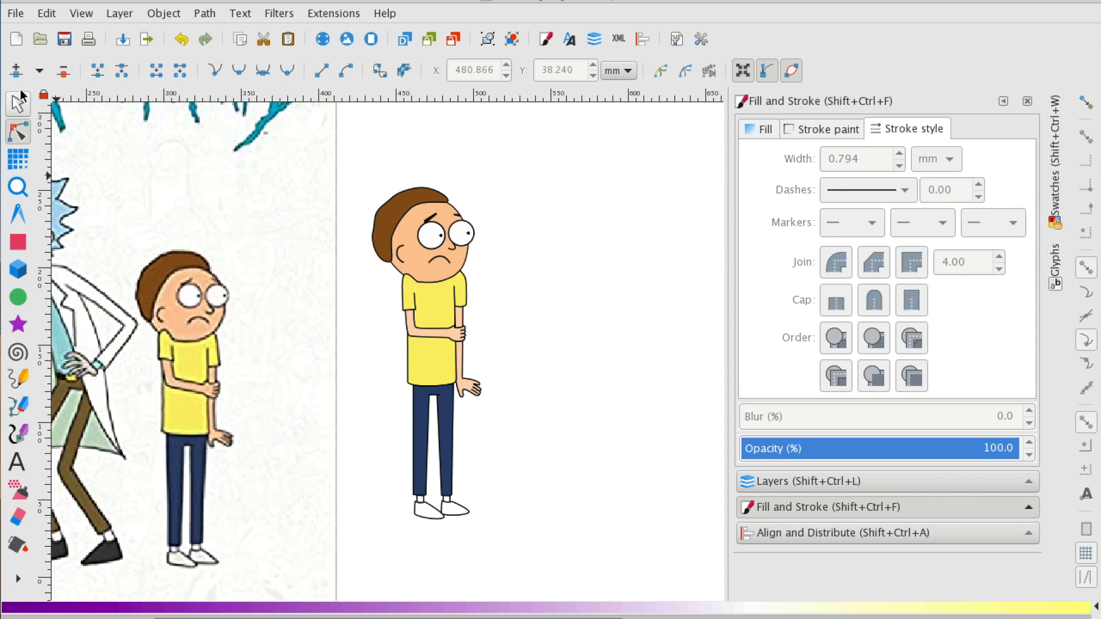
- Select the finished Morty group and move it onto the page to the right of Rick
click(428, 351)
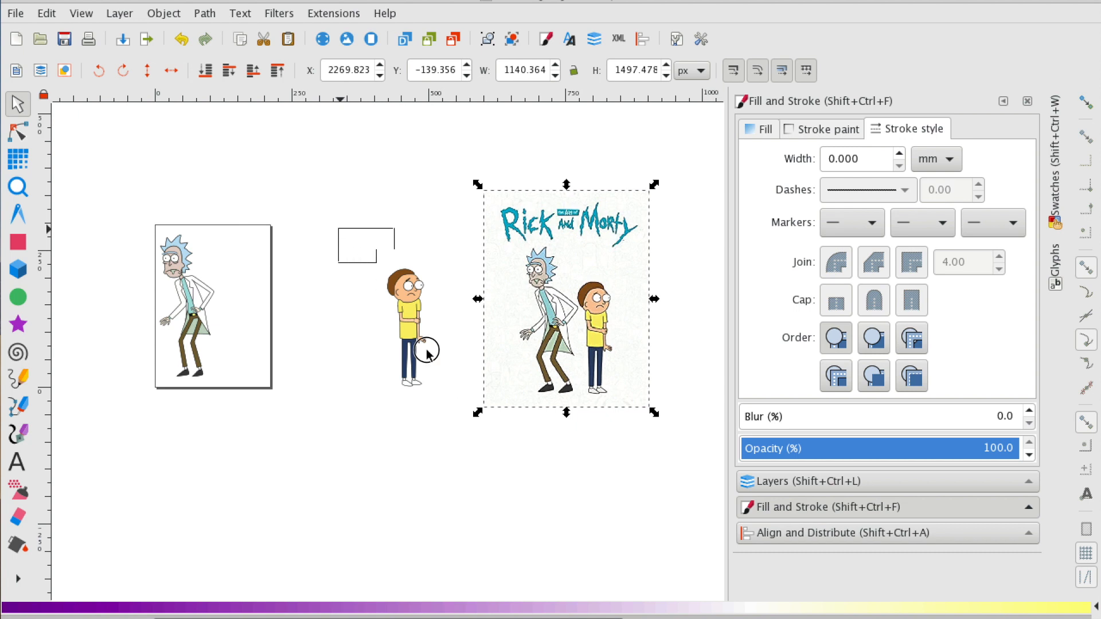
click(407, 317)
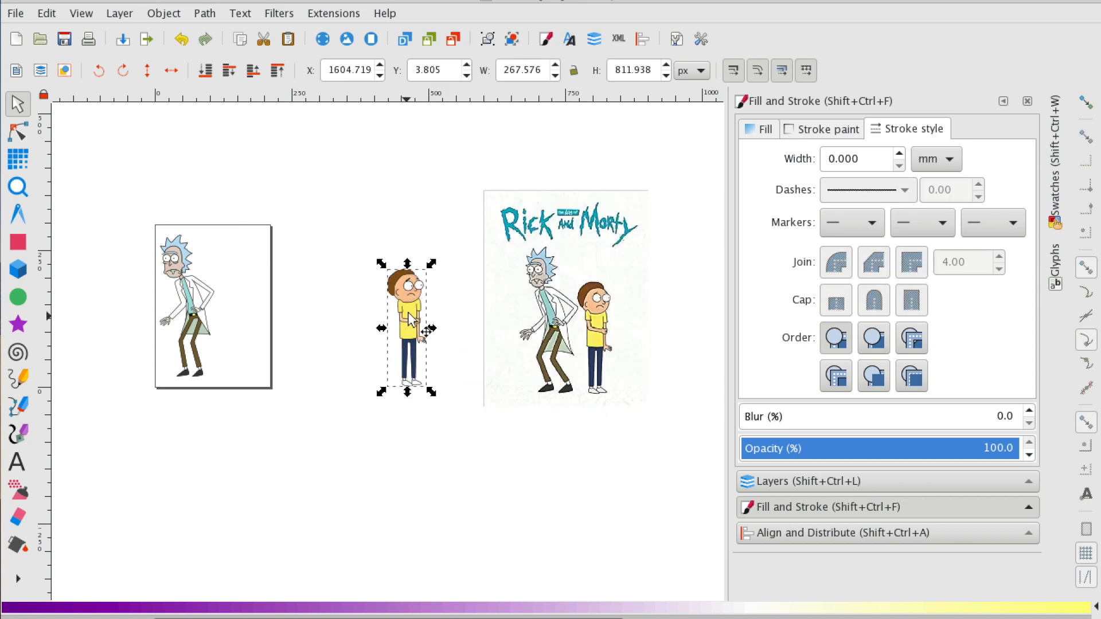
drag(406, 330, 238, 309)
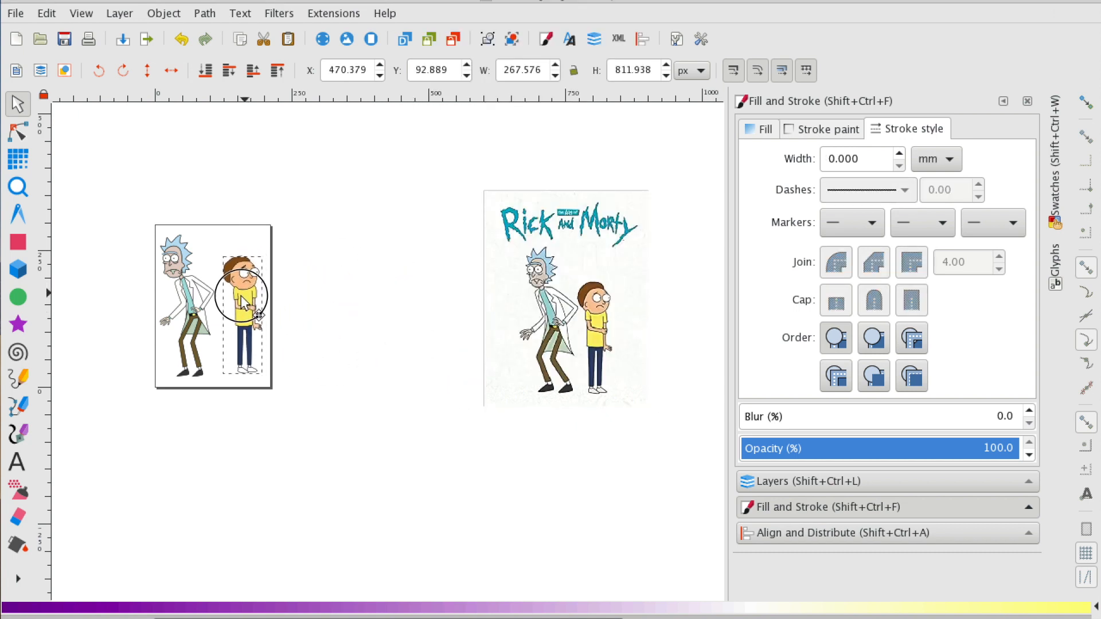